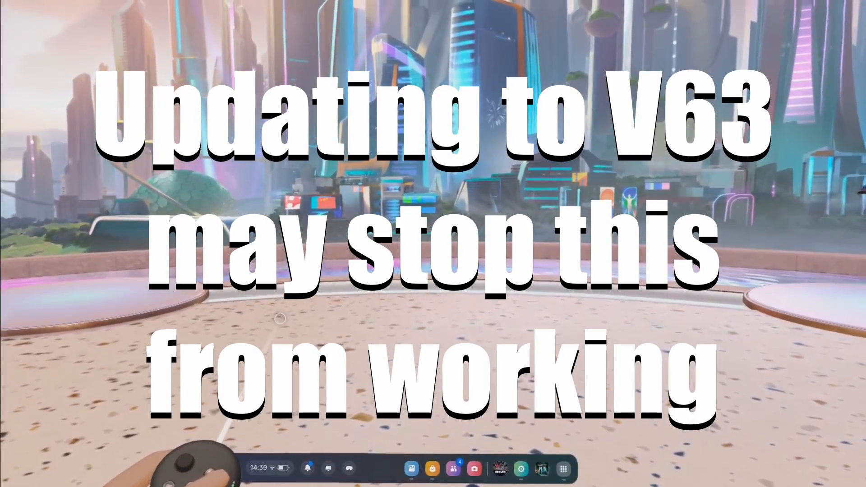
Search the Store for "mobil" and select Mobile VR Station from recent searches
left_click(411, 469)
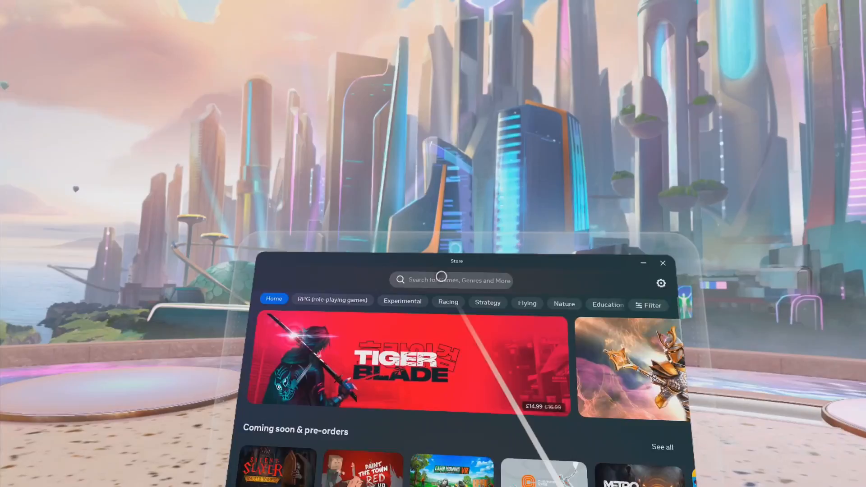
type("mobil")
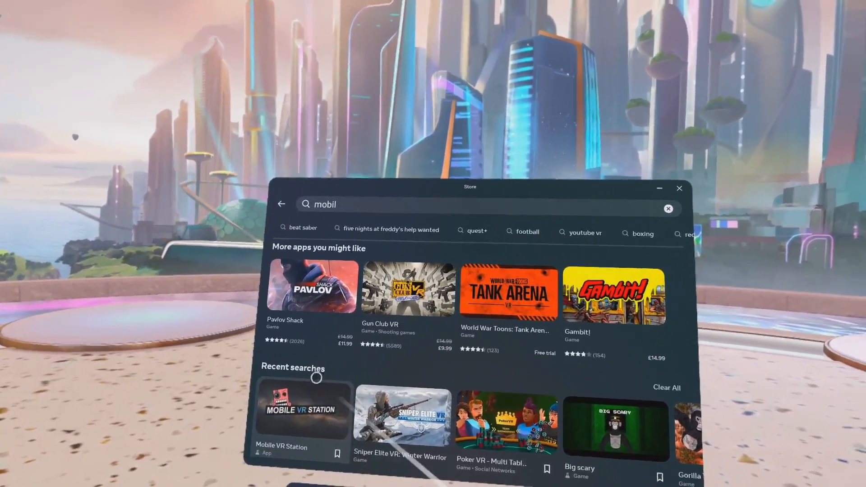
left_click(303, 409)
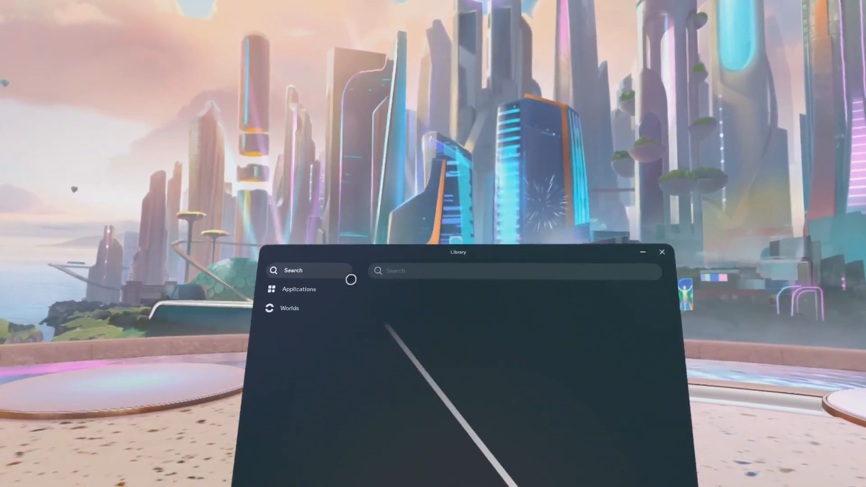
Search the Library for "brow" and launch Meta Quest Browser
left_click(492, 107)
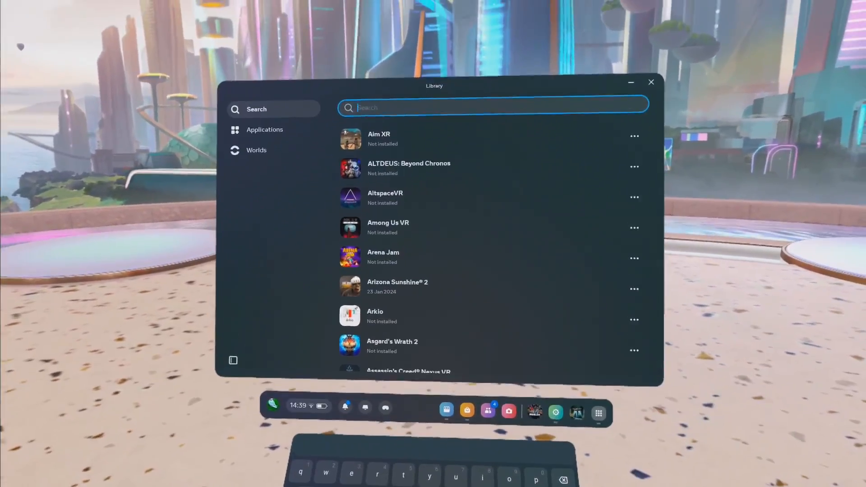
type("brow")
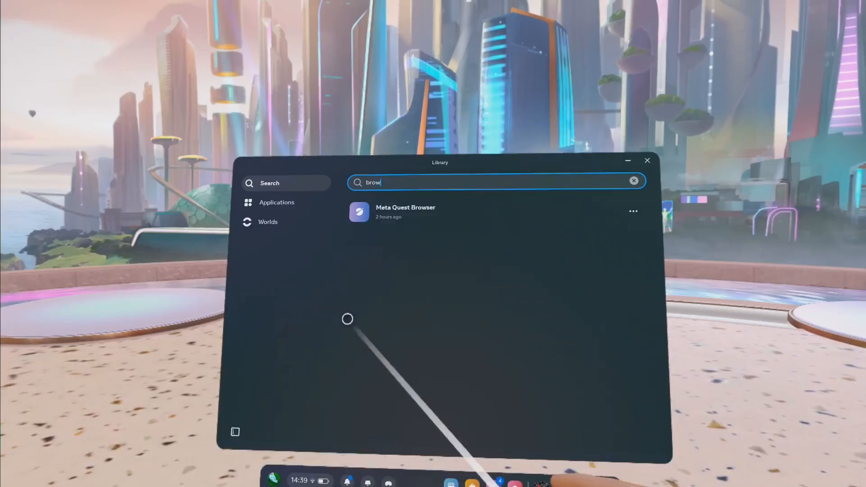
left_click(406, 211)
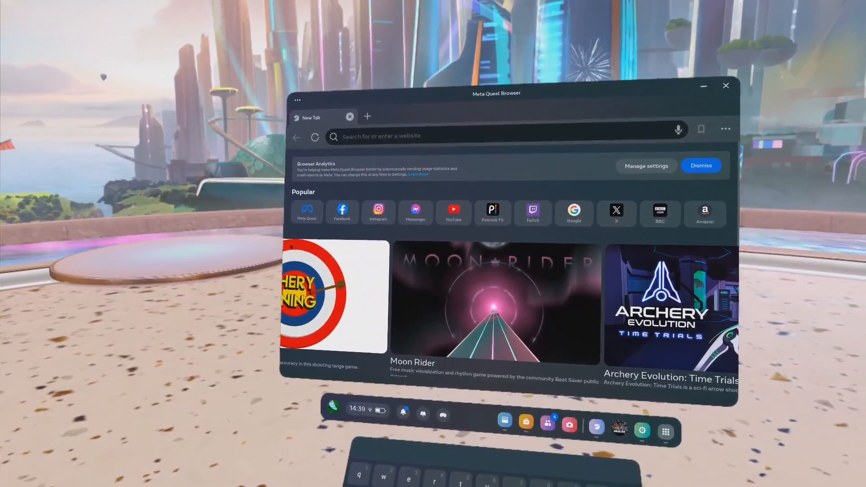
Web-search "sidequest" from the address bar and open the SideQuest website result
type("side")
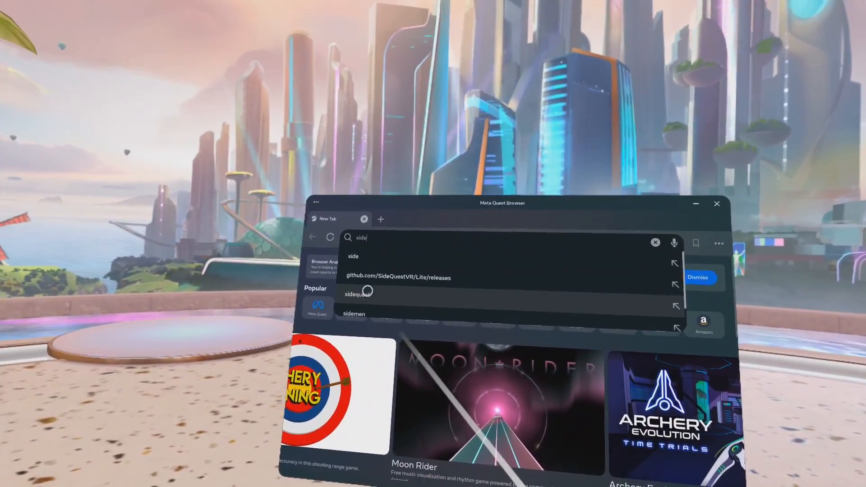
left_click(358, 294)
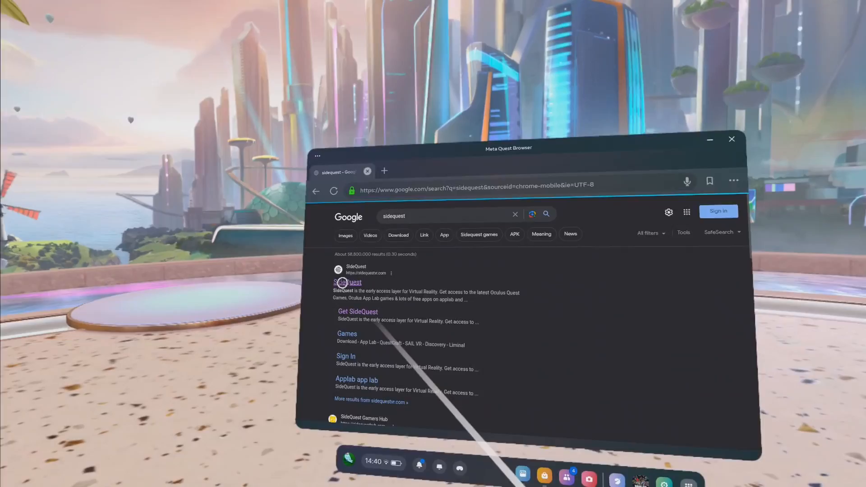
left_click(348, 282)
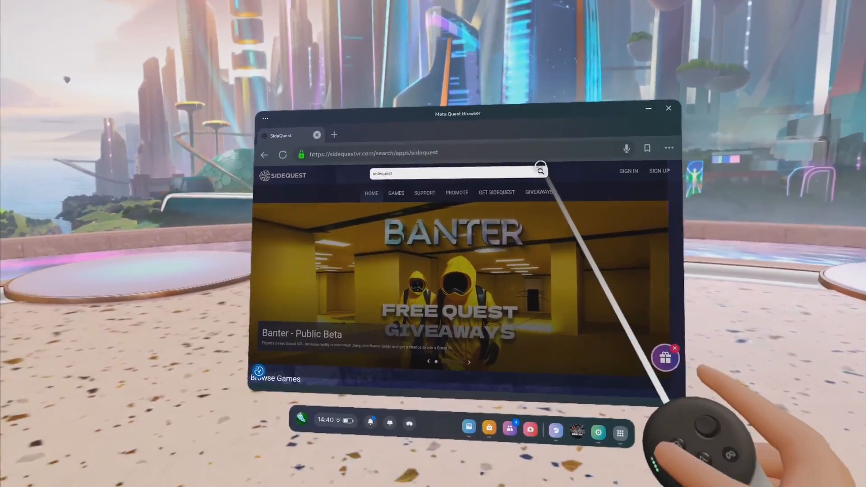
Find the SideQuest in-headset app page and follow its 'Download APK directly' link
left_click(541, 171)
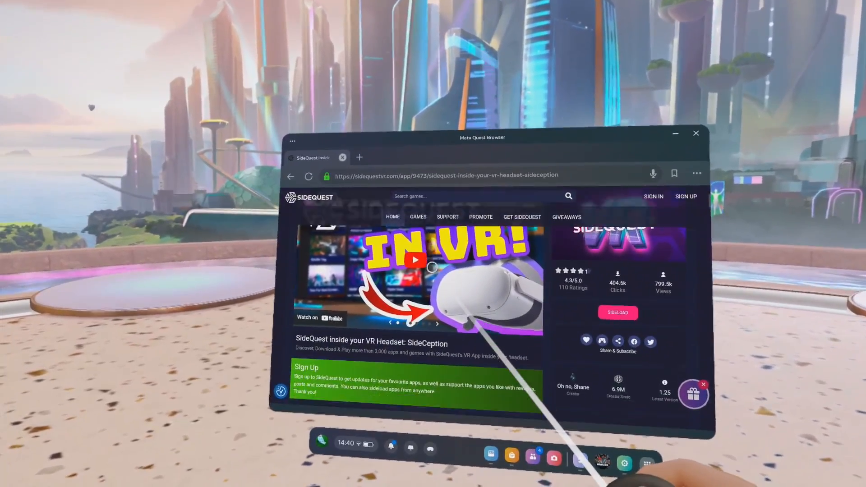
scroll("down", 3)
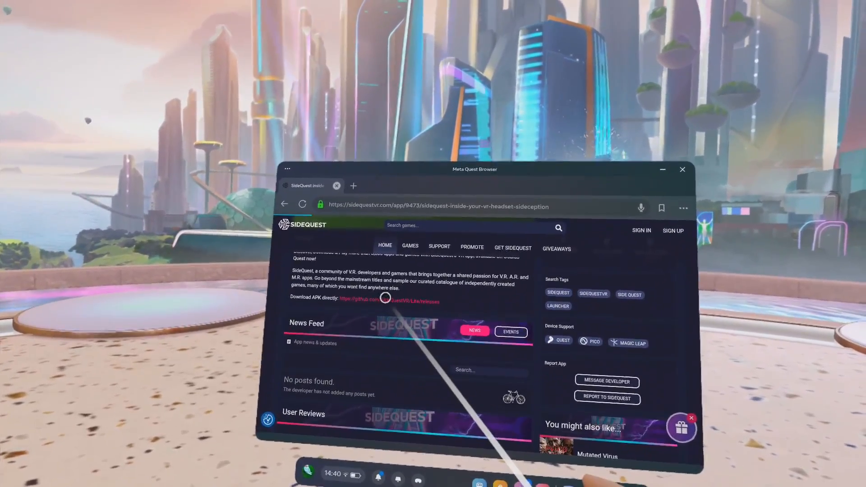
left_click(390, 301)
type("mob")
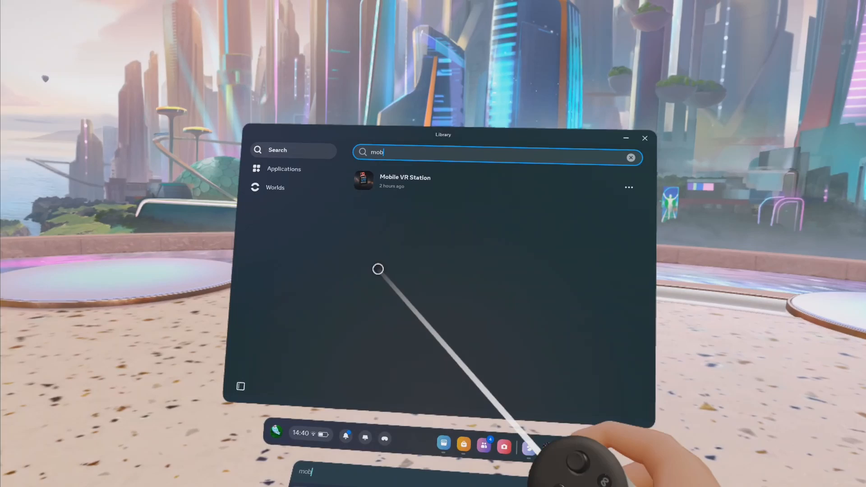
Launch Mobile VR Station from the Library search results for "mob"
left_click(405, 181)
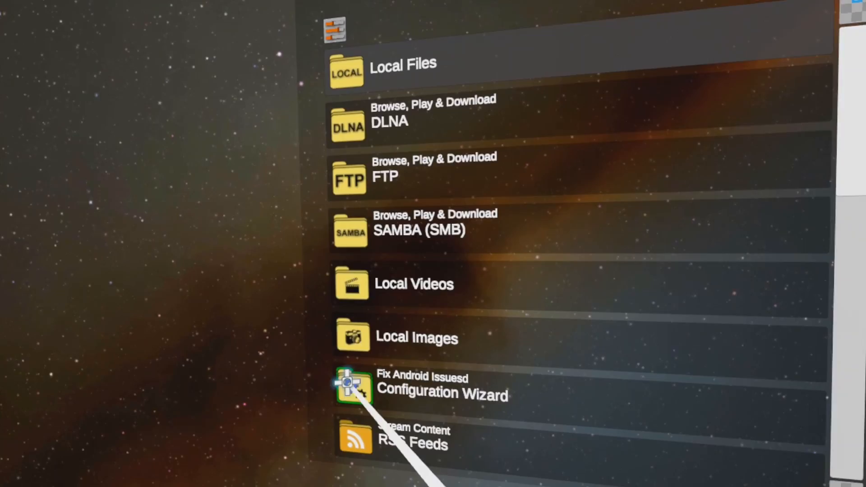
Start the Configuration Wizard (Fix Android Issues) in Mobile VR Station
left_click(354, 387)
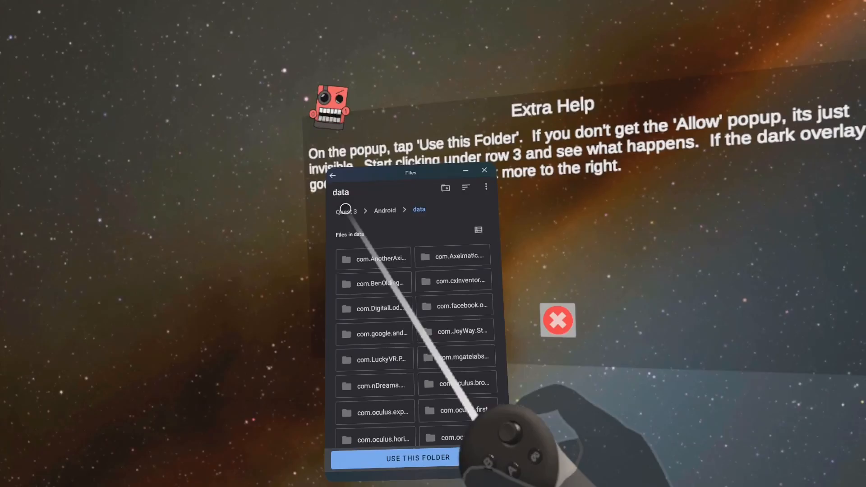
Navigate the folder picker from Android data up to Quest 3 storage and into Download
left_click(333, 176)
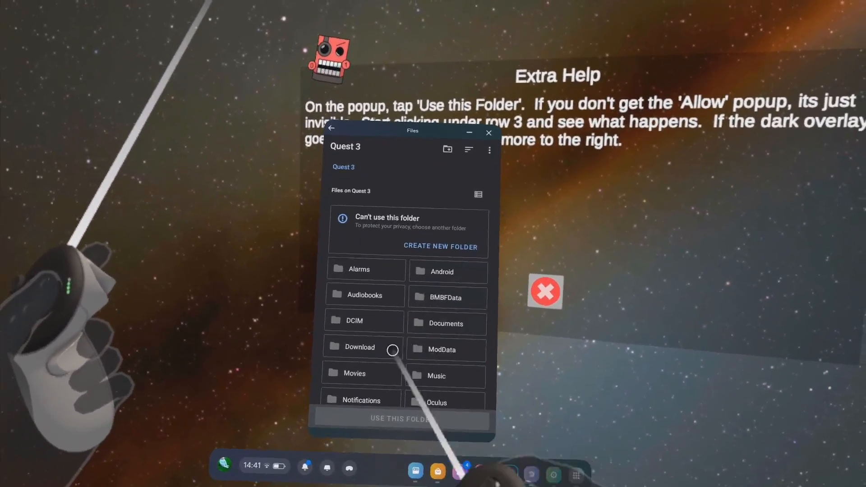
left_click(359, 346)
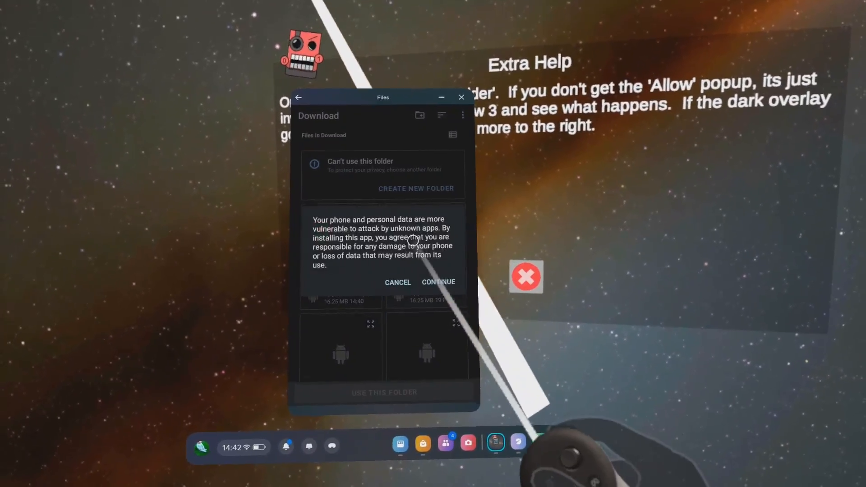
Accept the unknown-apps risk warning with CONTINUE to install the SideQuest APK
left_click(439, 283)
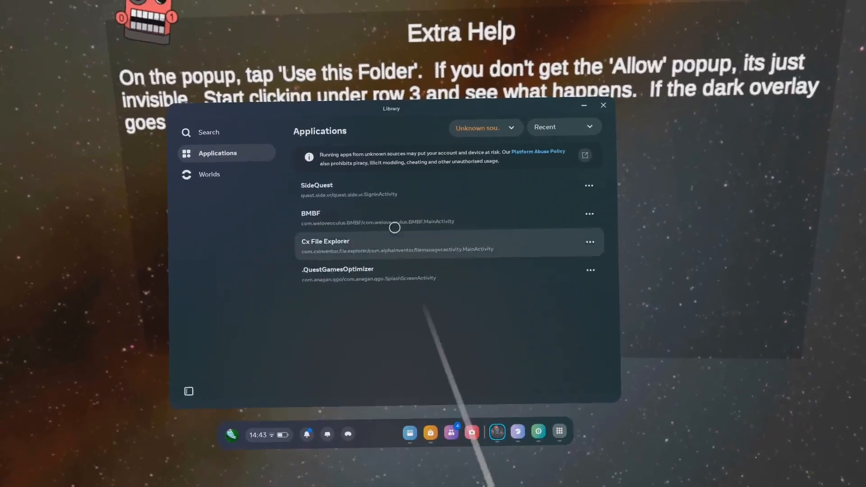
Launch SideQuest from the Library's Unknown sources application list
left_click(317, 185)
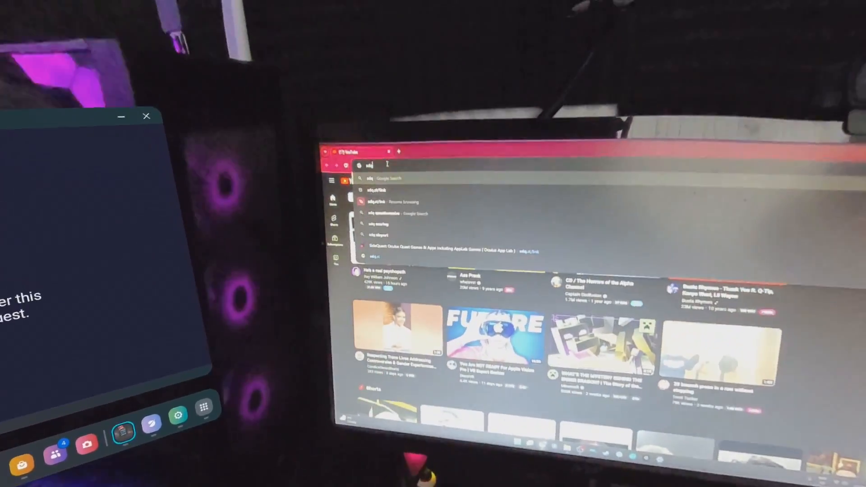
On the PC, enter the headset code at sdq.st/link and confirm LINK NOW
left_click(375, 190)
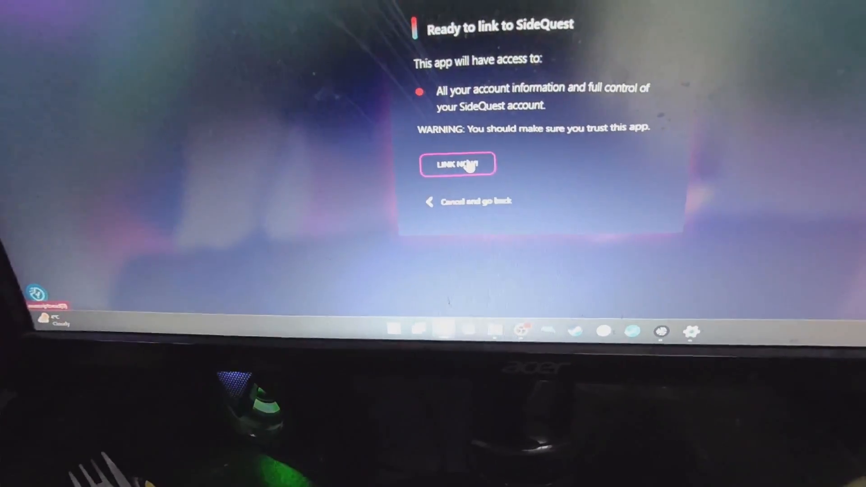
left_click(457, 164)
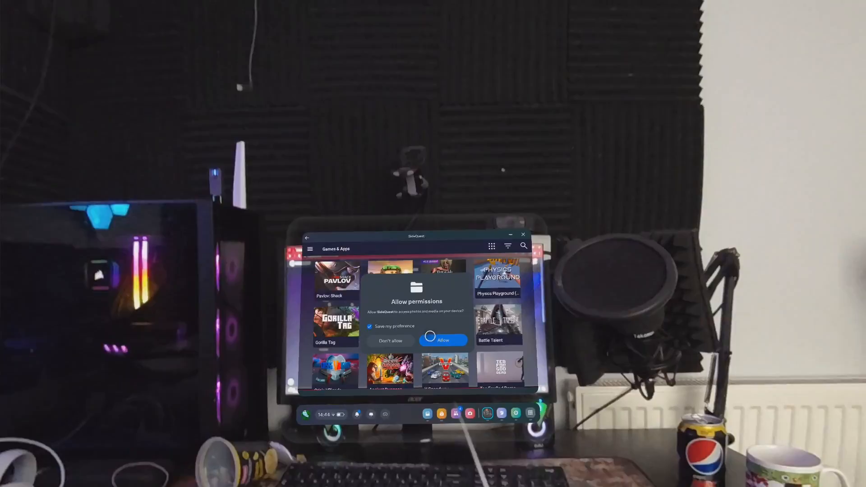
Grant SideQuest access to files on the headset from the permissions dialog
left_click(443, 340)
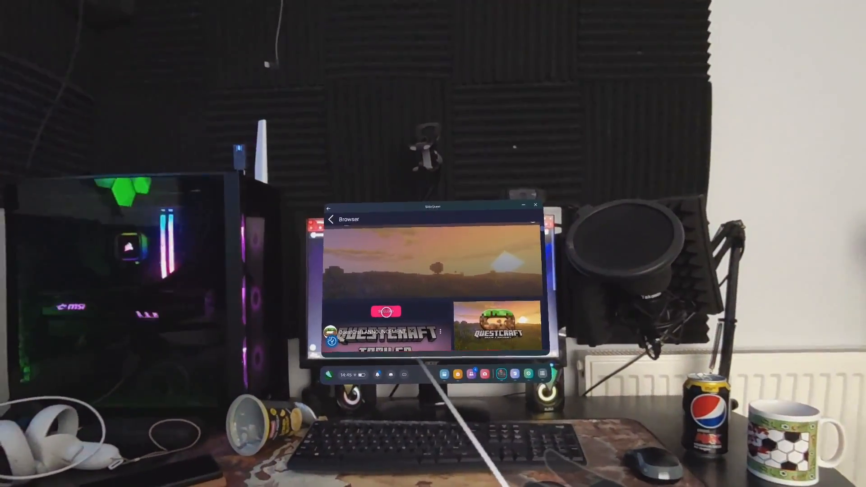
Start the QuestCraft download and enable 'Allow from this source' for SideQuest's unknown-app installs
left_click(330, 220)
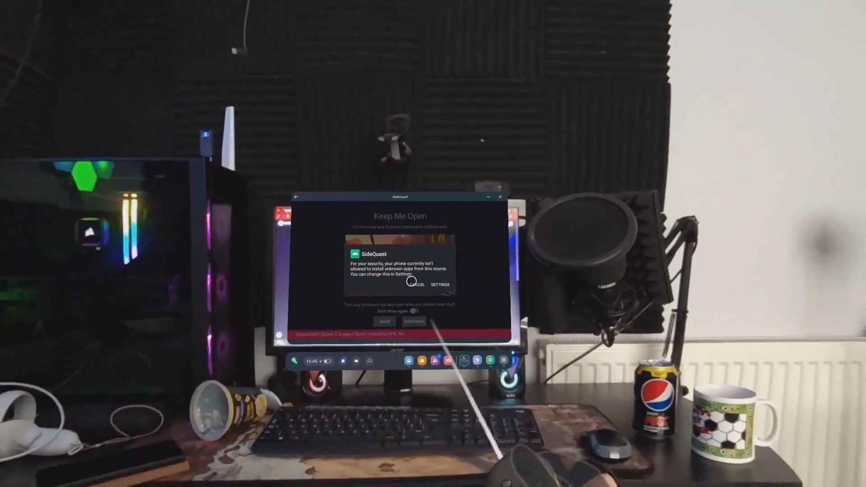
left_click(441, 285)
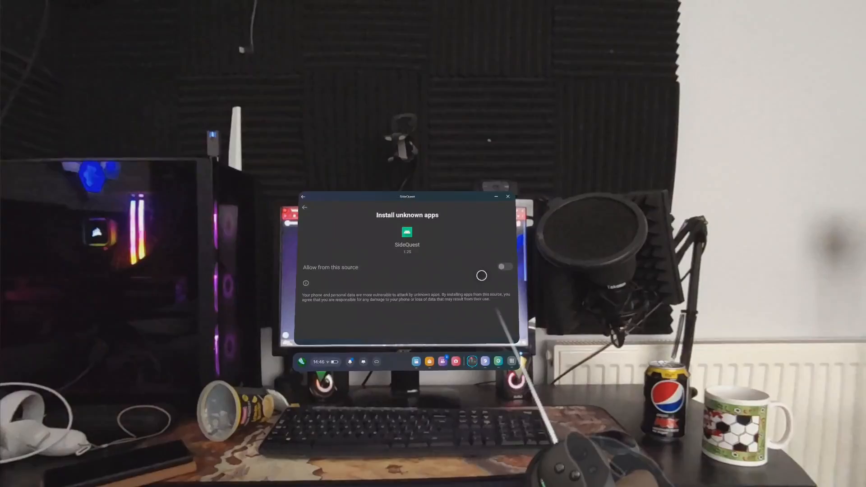
left_click(503, 266)
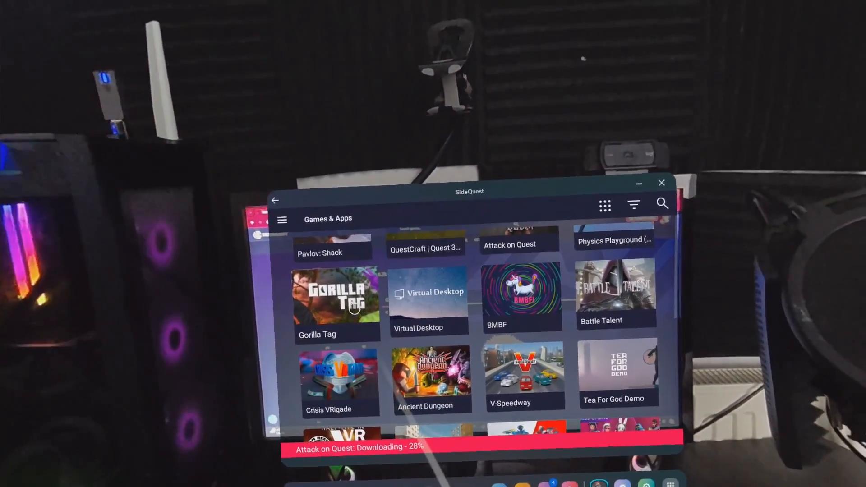
Open the Gorilla Tag listing, choose OCULUS QUEST 2 and continue past the AppLab redirect notice
left_click(337, 296)
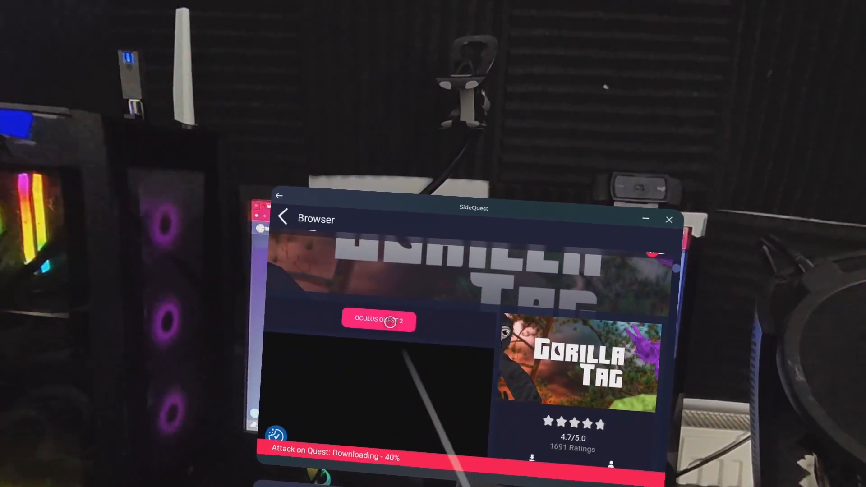
left_click(379, 320)
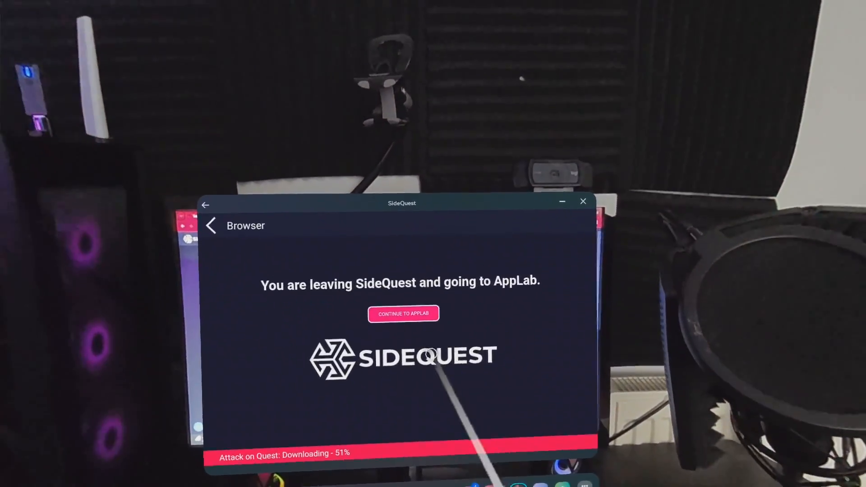
left_click(403, 313)
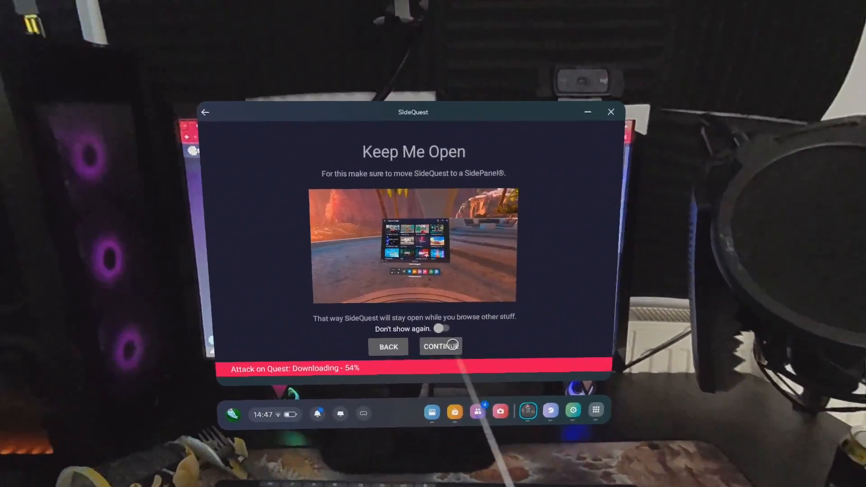